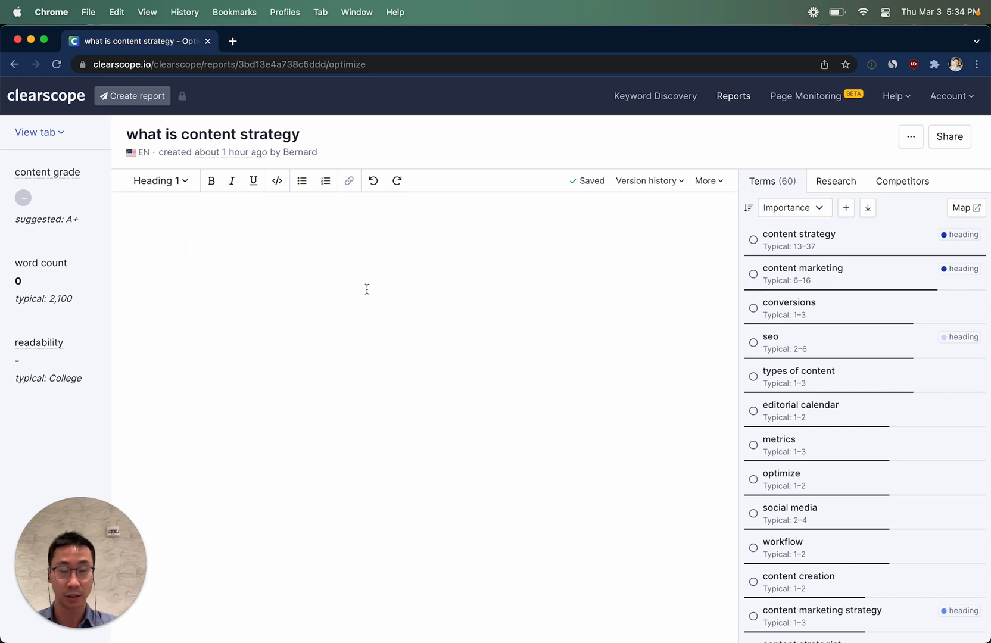
- Write the Heading 1 'What is Content Strategy?' at the top of the empty draft
{"action": "type", "text": "What is Content Strategy"}
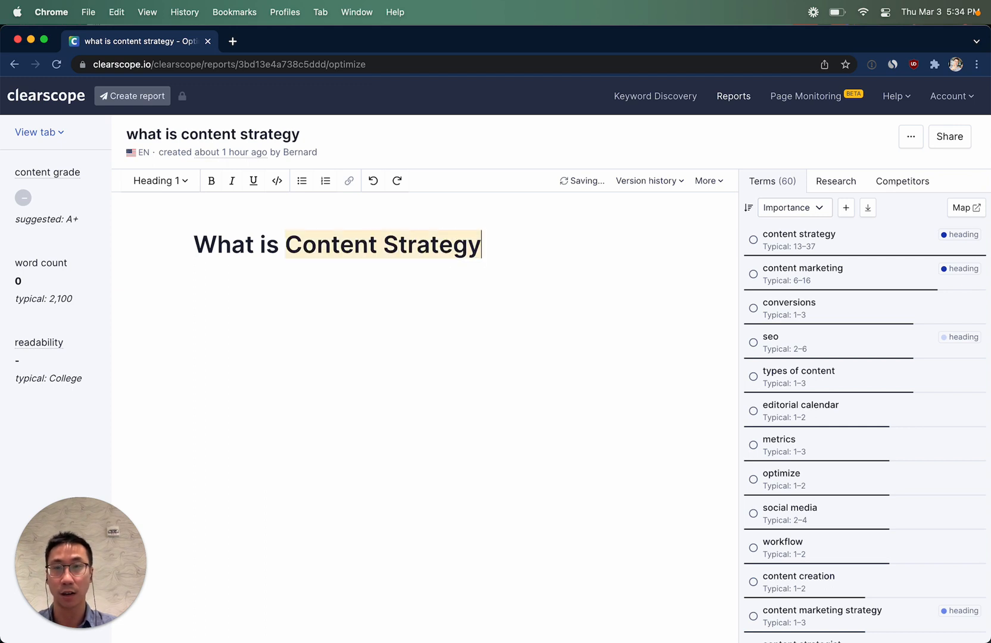
{"action": "type", "text": "?"}
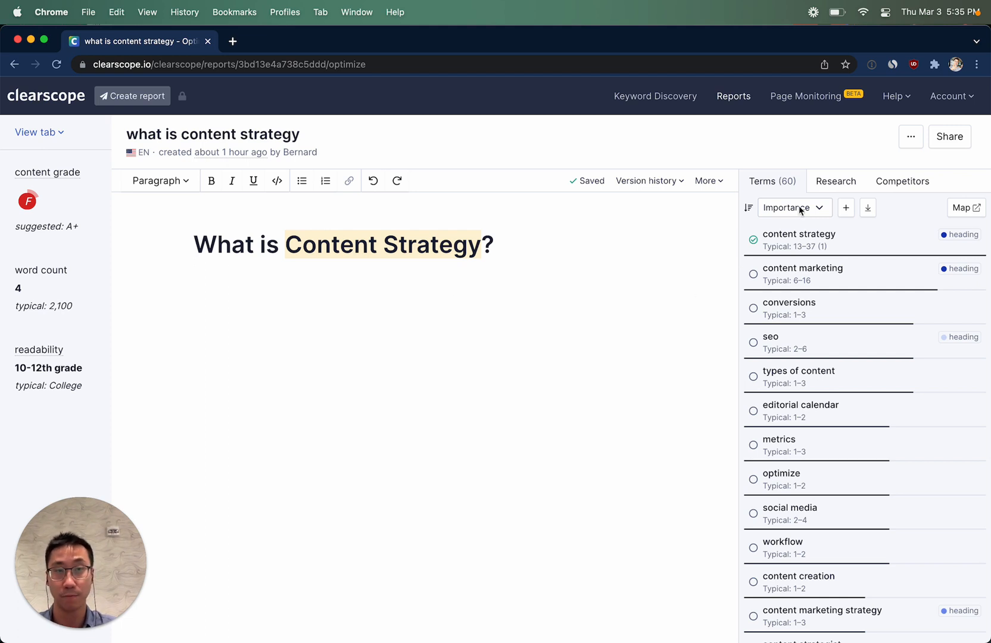
{"action": "mouse_move", "coordinate": [912, 259]}
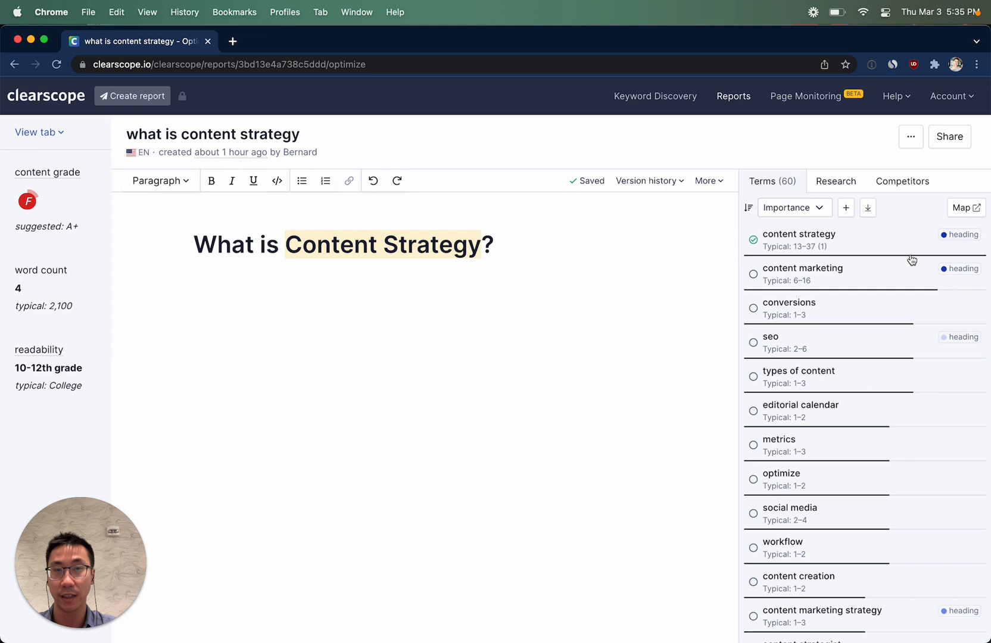
{"action": "mouse_move", "coordinate": [834, 285]}
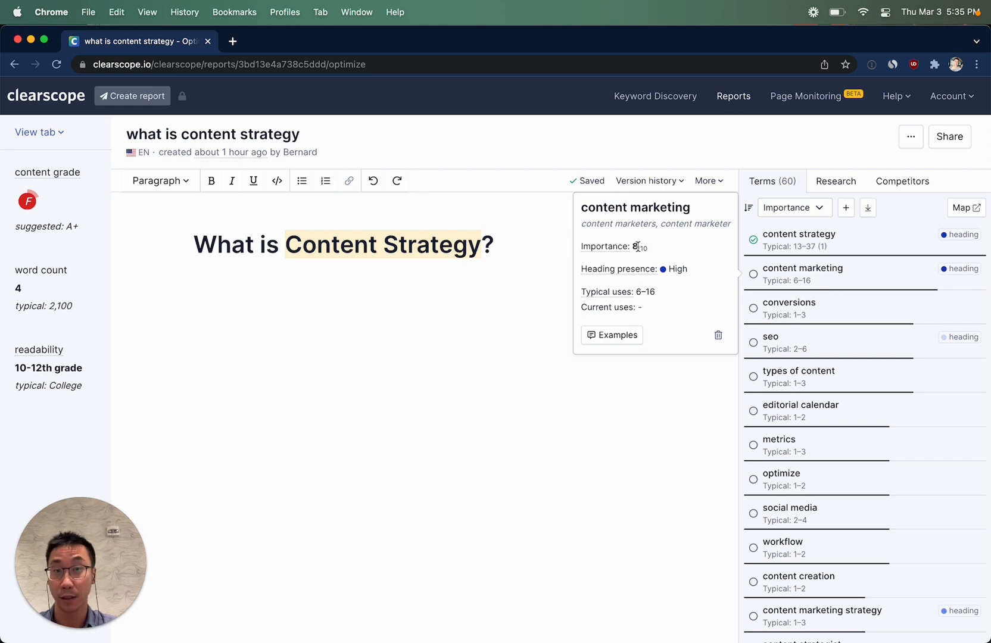
{"action": "mouse_move", "coordinate": [673, 250]}
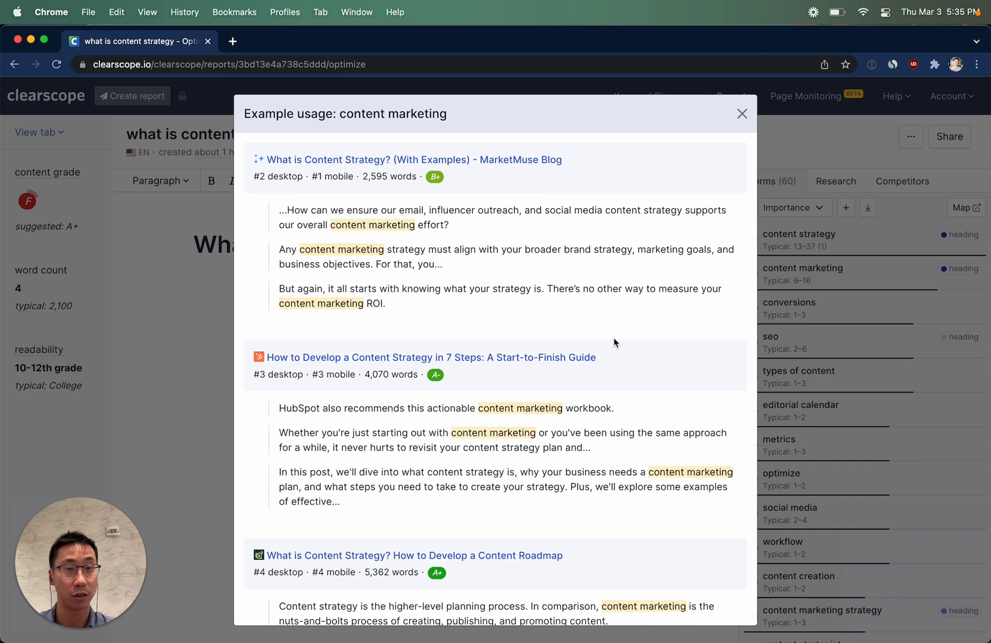
{"action": "scroll", "scroll_direction": "down", "scroll_amount": 3}
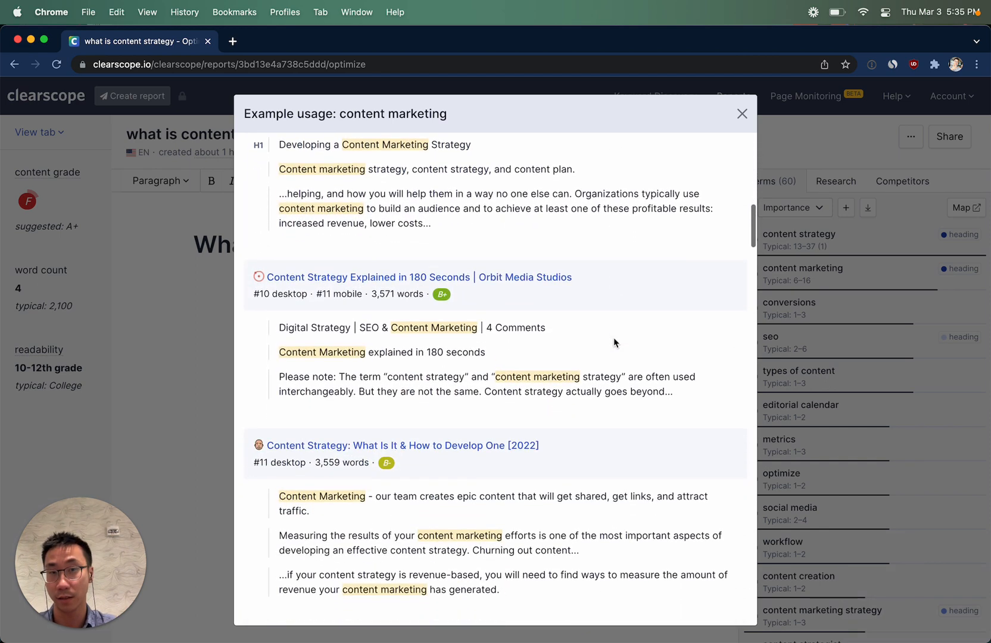
{"action": "left_click", "coordinate": [740, 113]}
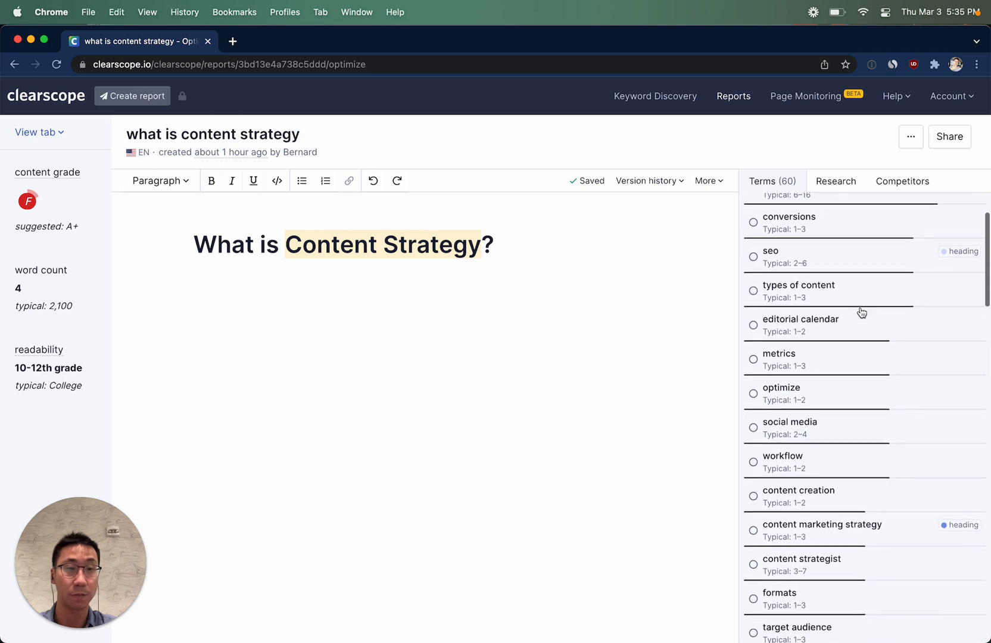
{"action": "scroll", "scroll_direction": "down", "scroll_amount": 3}
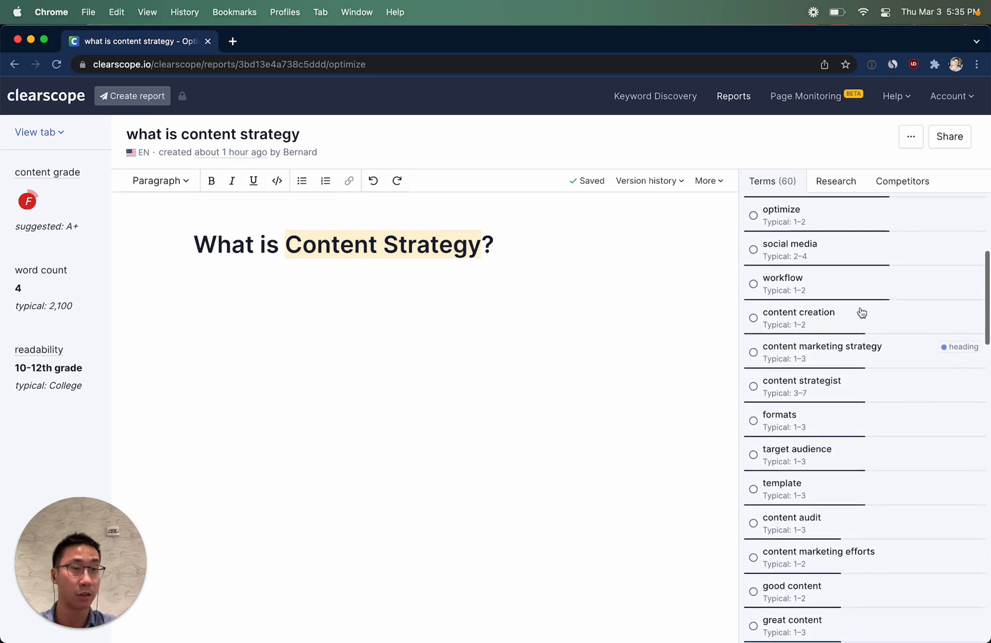
{"action": "scroll", "scroll_direction": "down", "scroll_amount": 3}
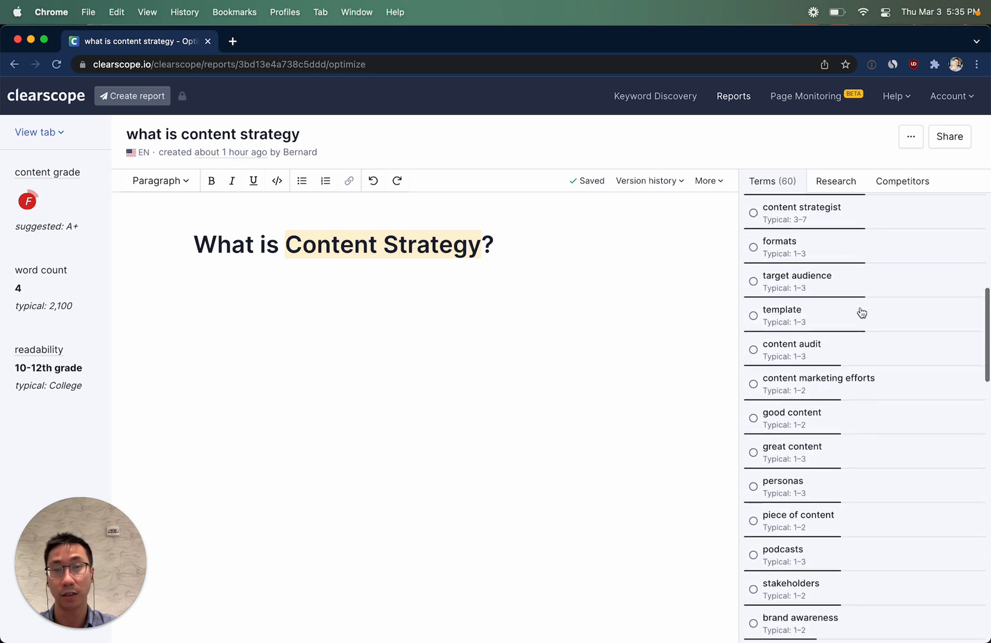
{"action": "scroll", "scroll_direction": "down", "scroll_amount": 3}
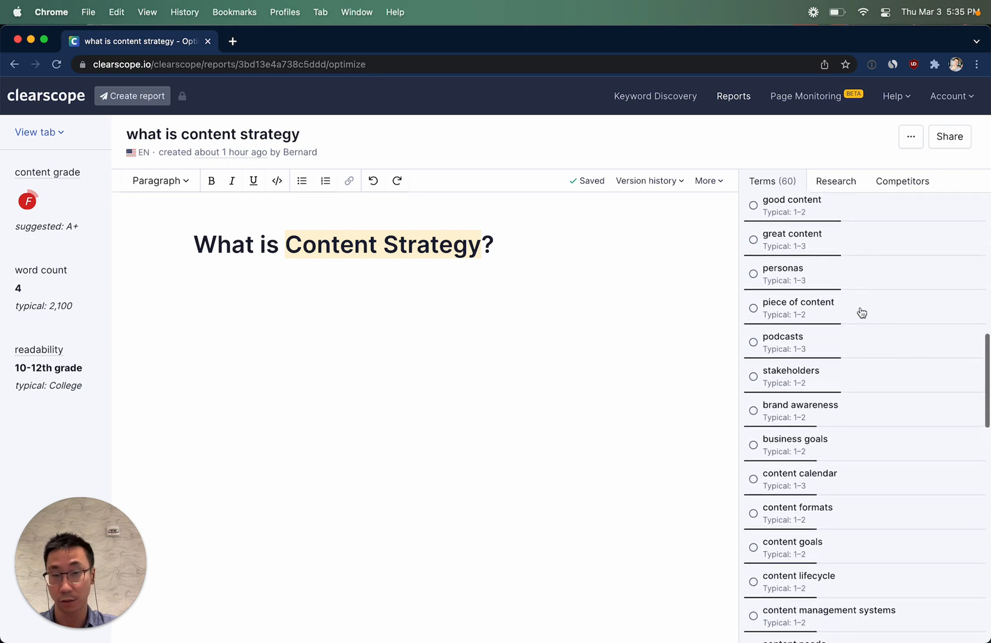
{"action": "scroll", "scroll_direction": "down", "scroll_amount": 3}
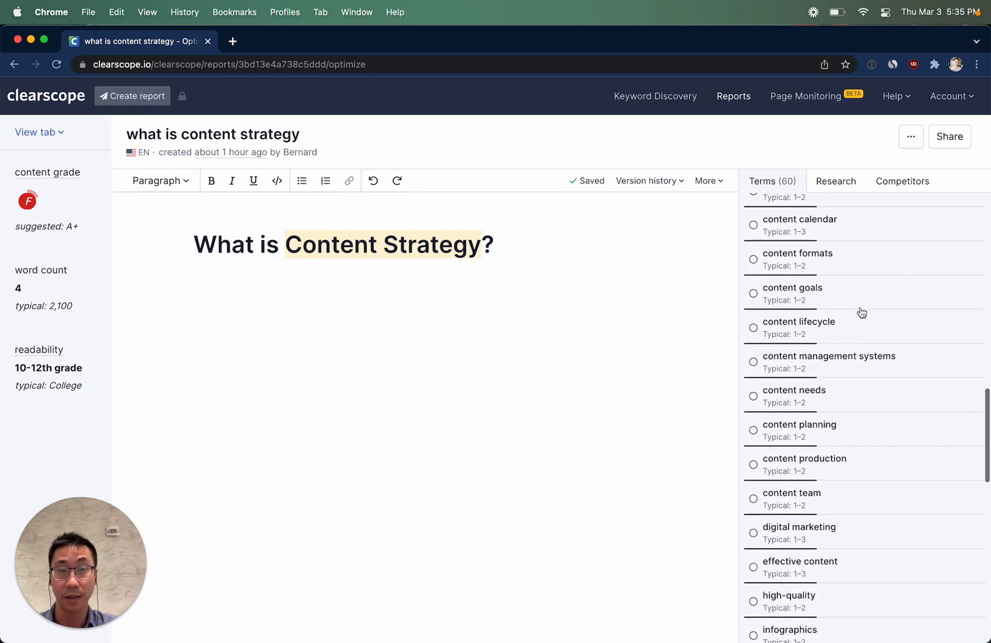
{"action": "scroll", "scroll_direction": "down", "scroll_amount": 3}
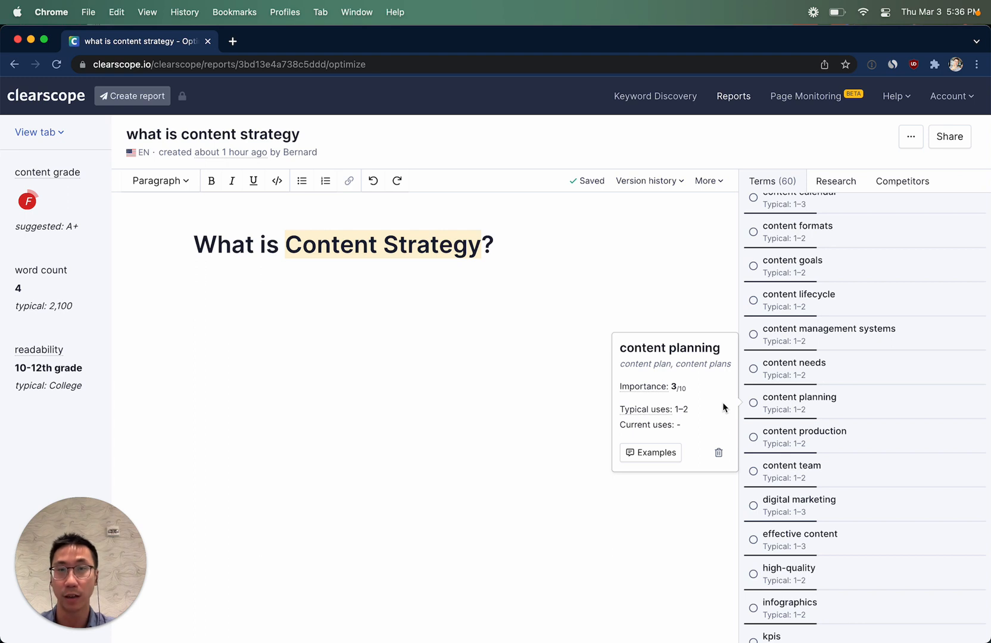
{"action": "mouse_move", "coordinate": [400, 328]}
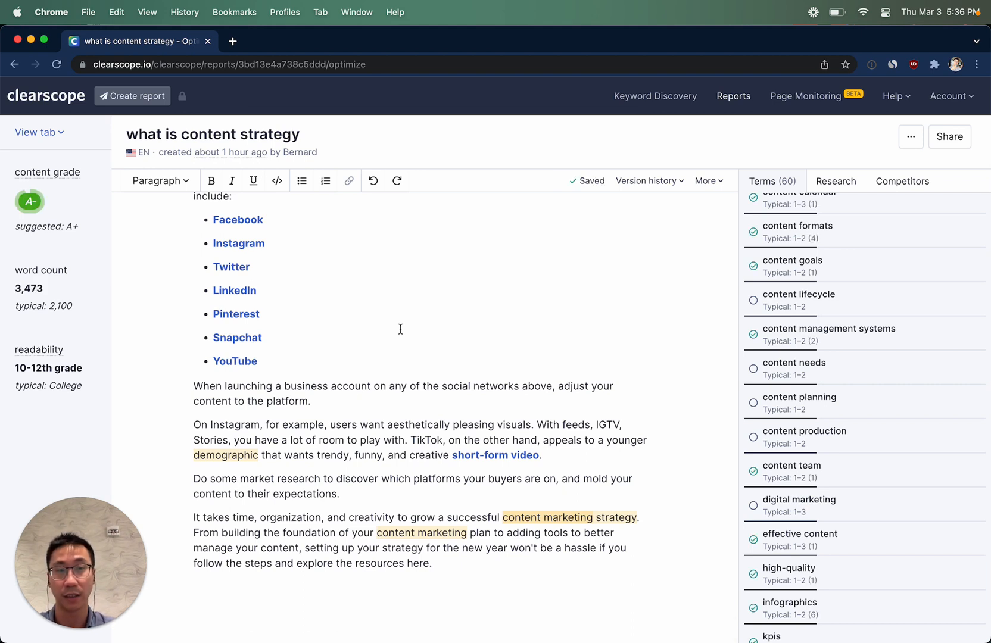
- Review the Terms panel and inspect the unused 'types of content' term
{"action": "scroll", "scroll_direction": "down", "scroll_amount": 3}
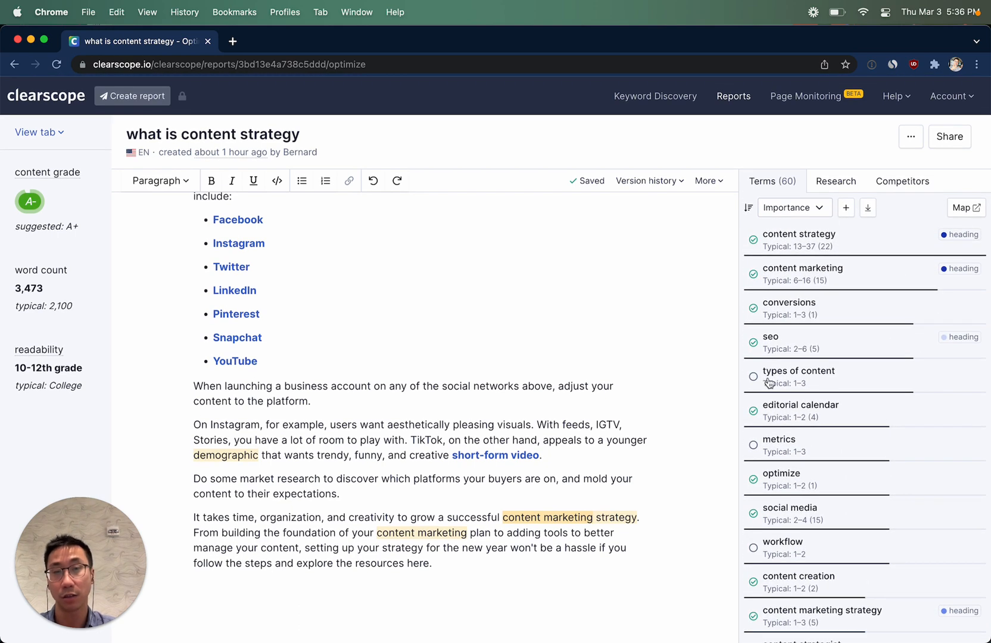
{"action": "left_click", "coordinate": [336, 608]}
{"action": "type", "text": "Types of Content"}
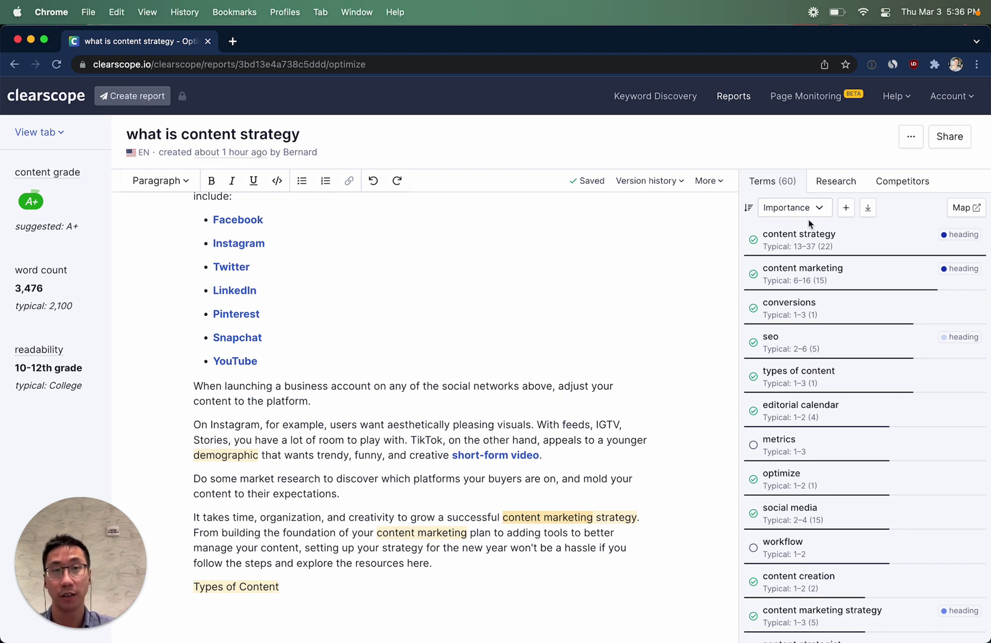
- Sort the Terms panel by Unused so unused terms appear first
{"action": "left_click", "coordinate": [790, 207]}
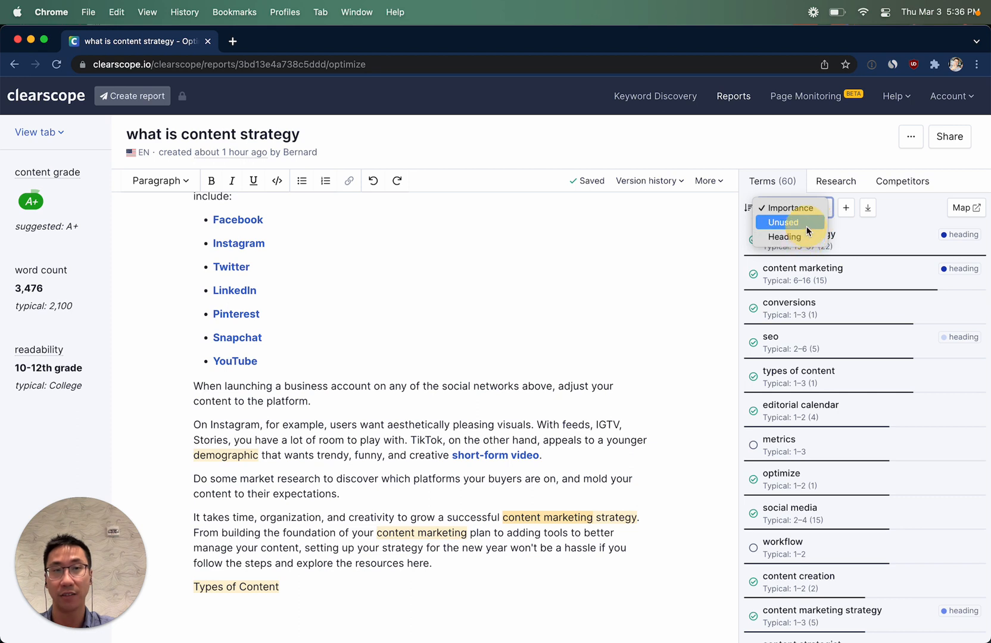
{"action": "left_click", "coordinate": [781, 221]}
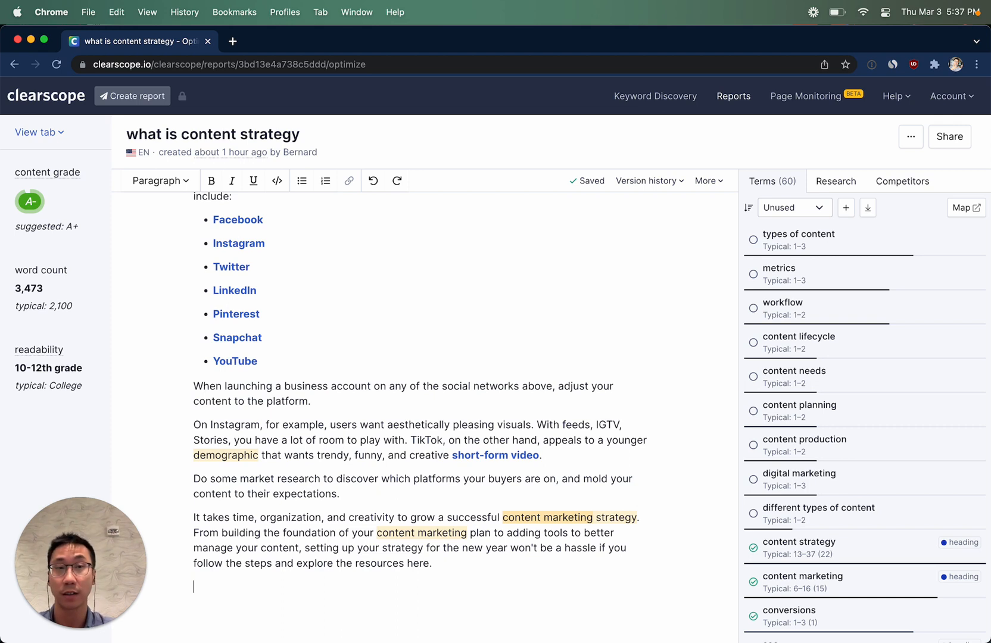
- Add the closing line 'Types of Content' at the end of the article
{"action": "type", "text": "Types of"}
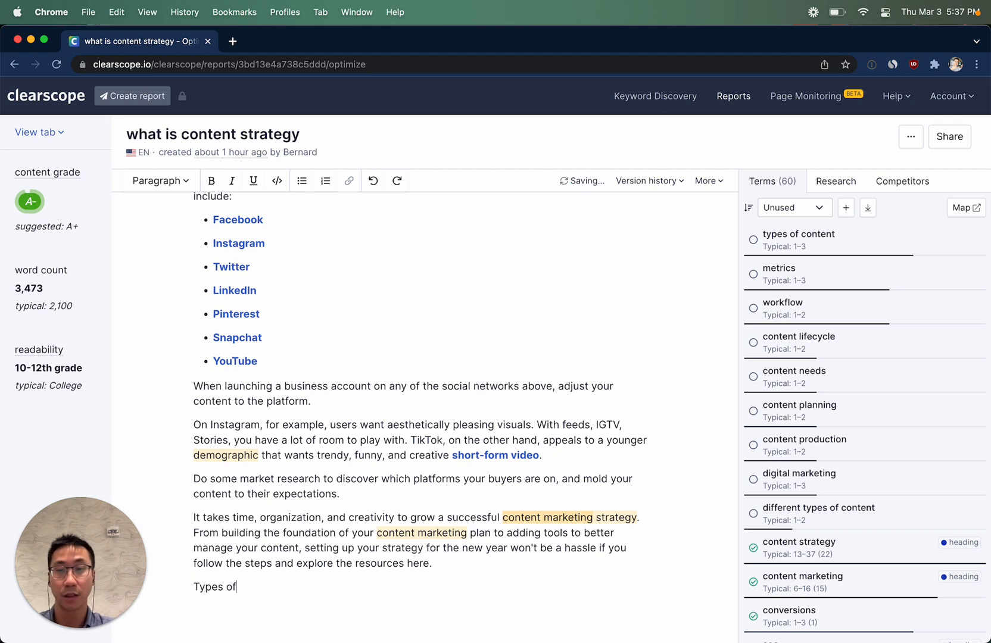
{"action": "type", "text": "Content"}
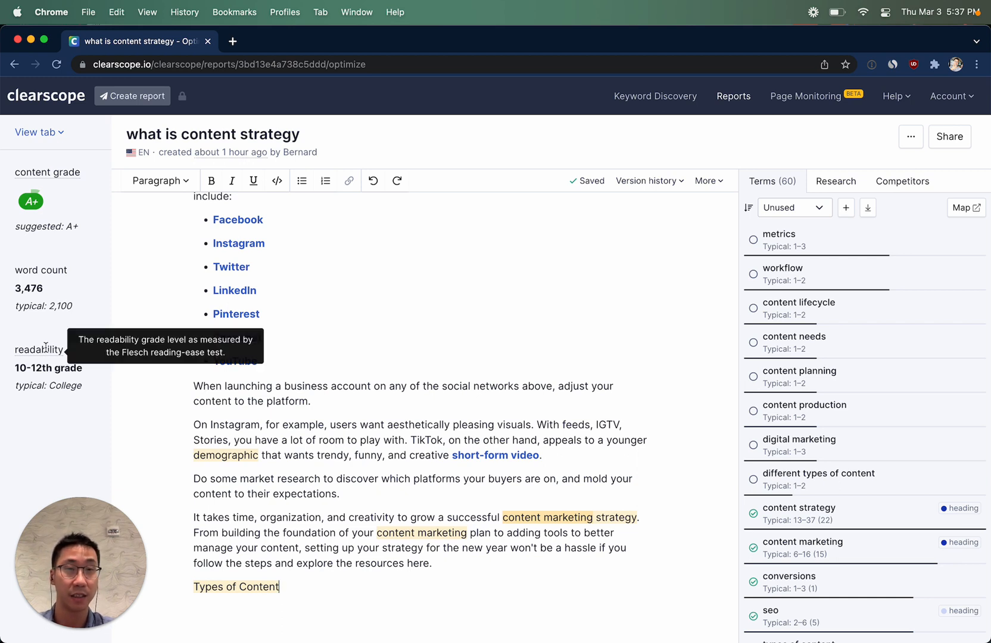
{"action": "mouse_move", "coordinate": [142, 298]}
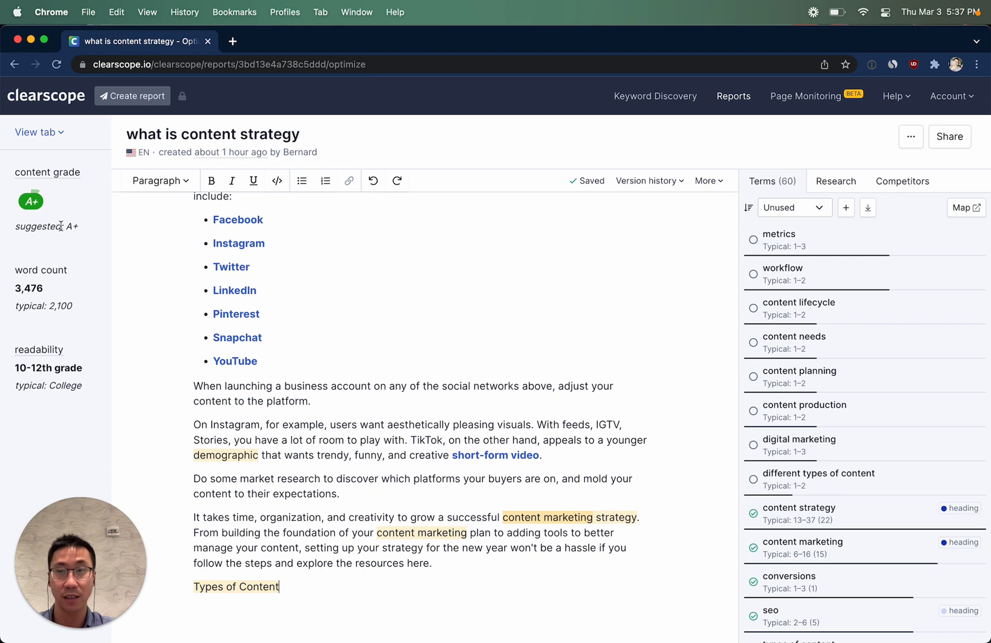
{"action": "mouse_move", "coordinate": [172, 360]}
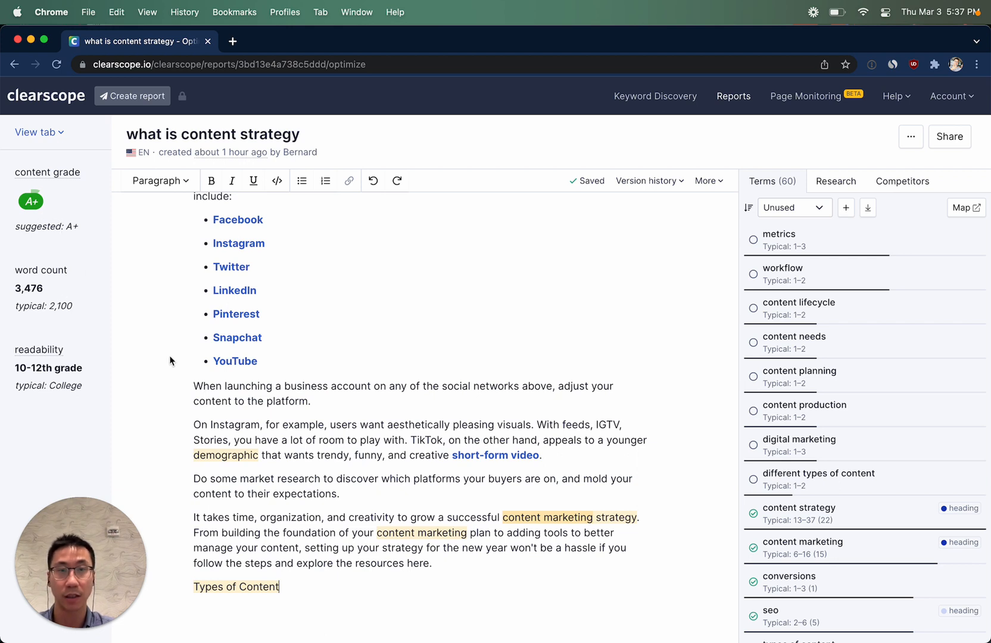
{"action": "mouse_move", "coordinate": [354, 430]}
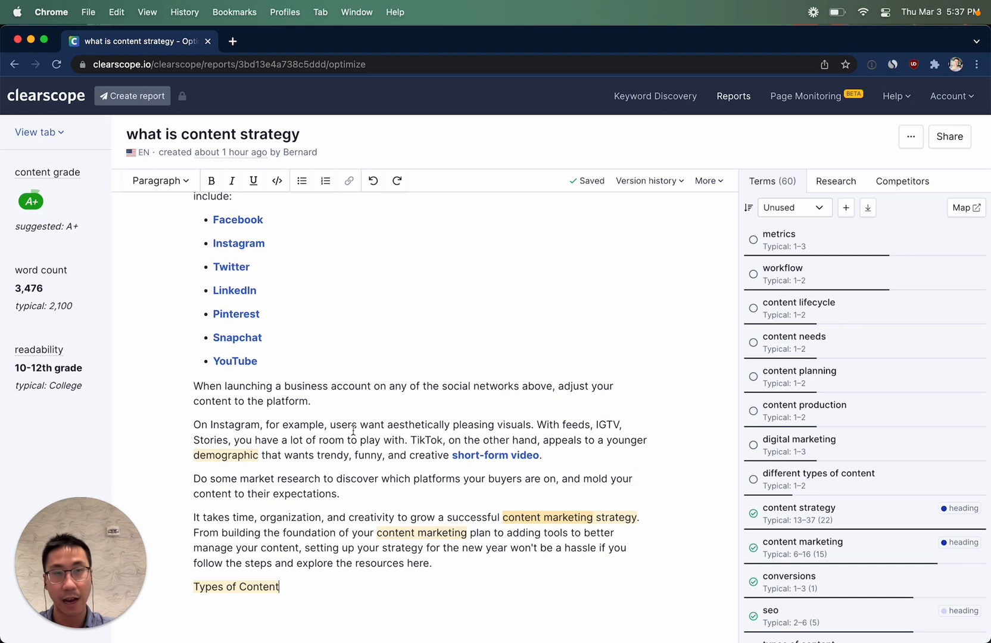